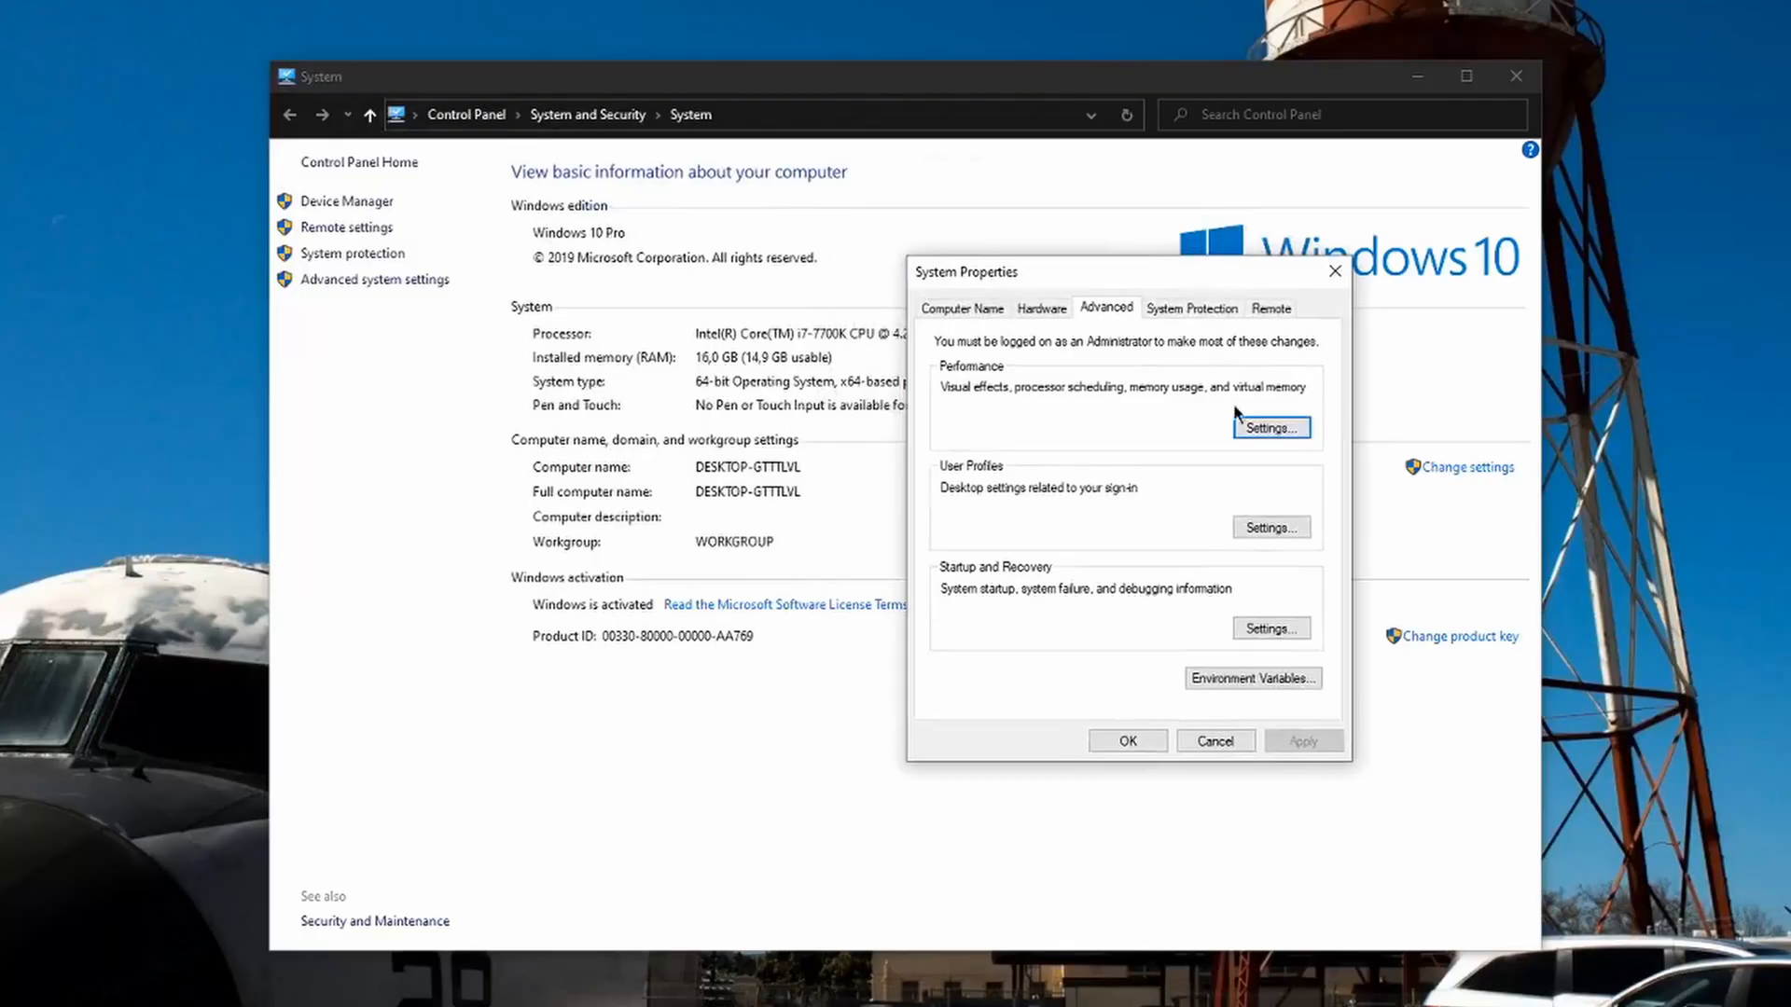
- Open Performance Options from the Performance Settings button on System Properties' Advanced tab
left_click(1271, 427)
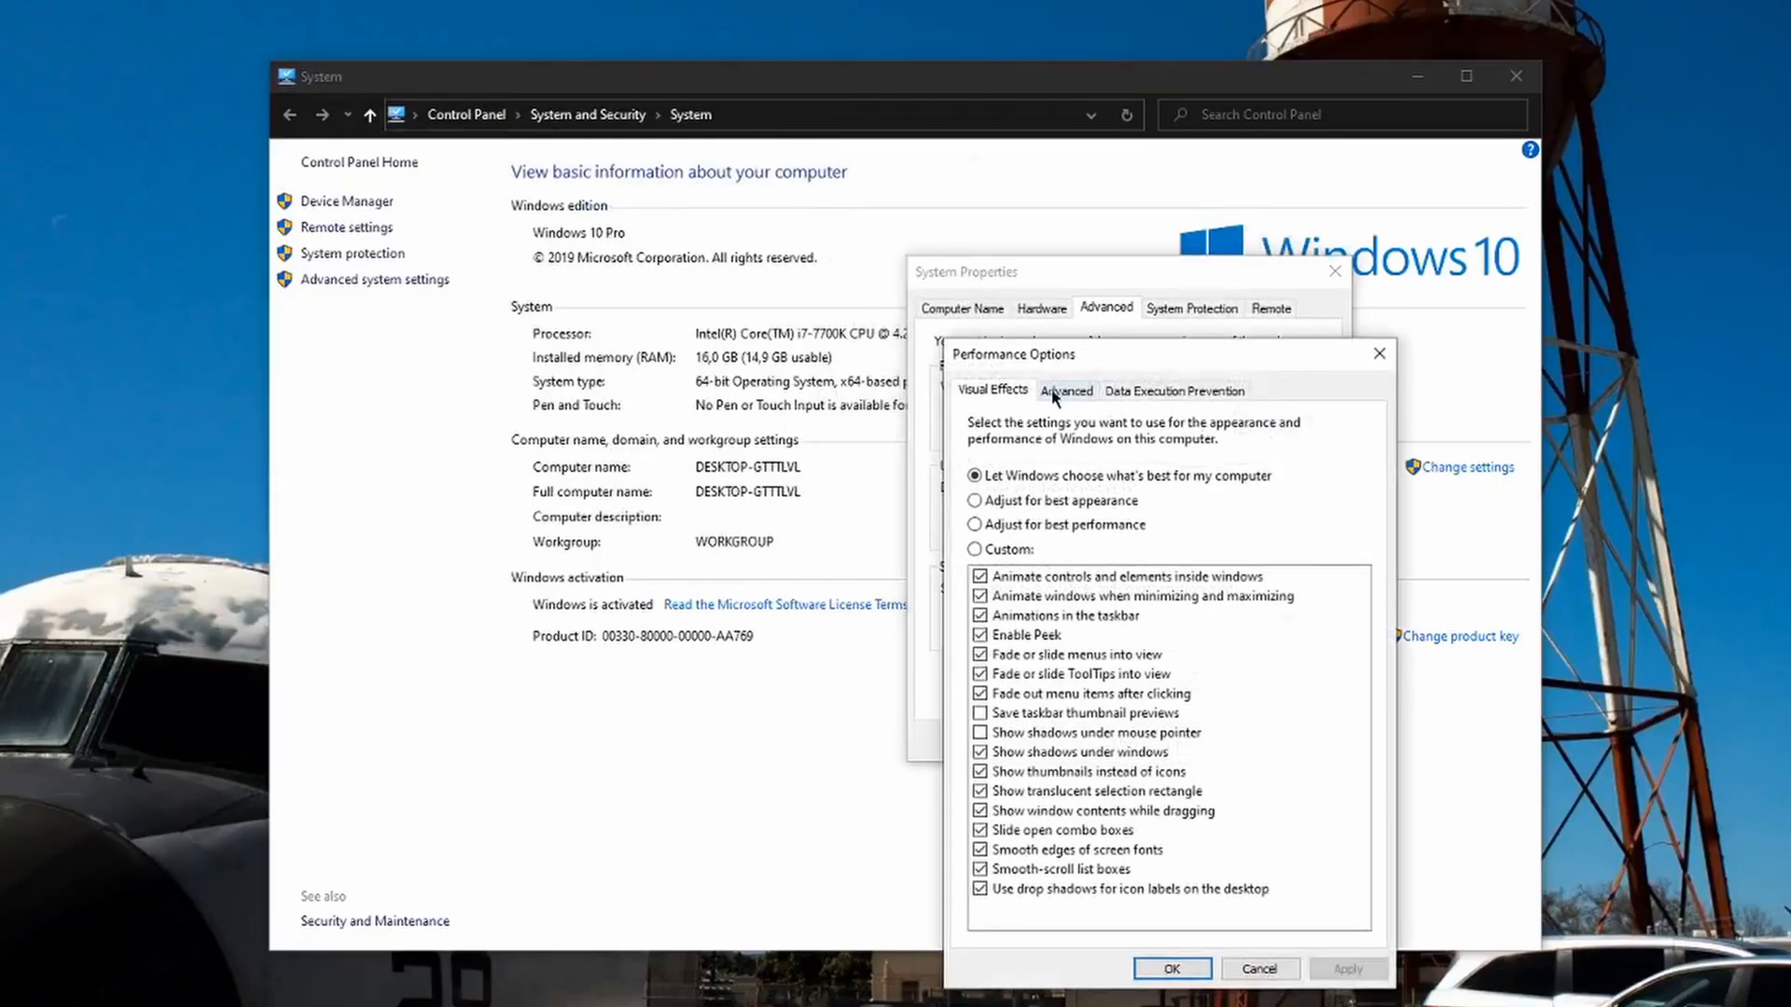